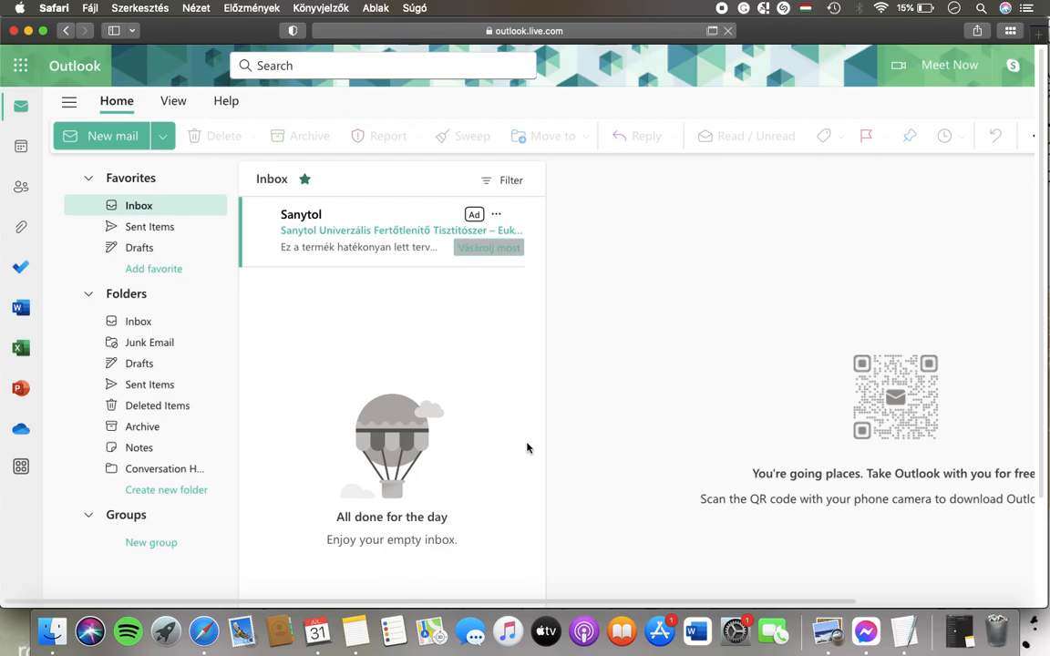
{"action": "mouse_move", "coordinate": [851, 173]}
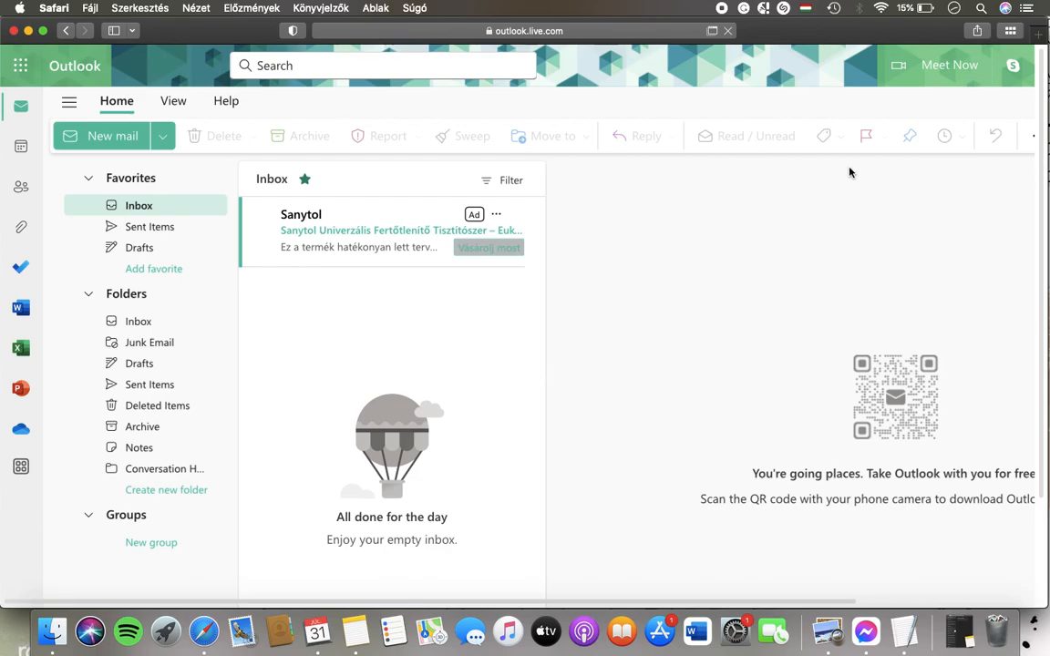
Show the Attachments page of Outlook's Mail settings with sharing preferences and storage accounts
{"action": "left_click", "coordinate": [68, 101]}
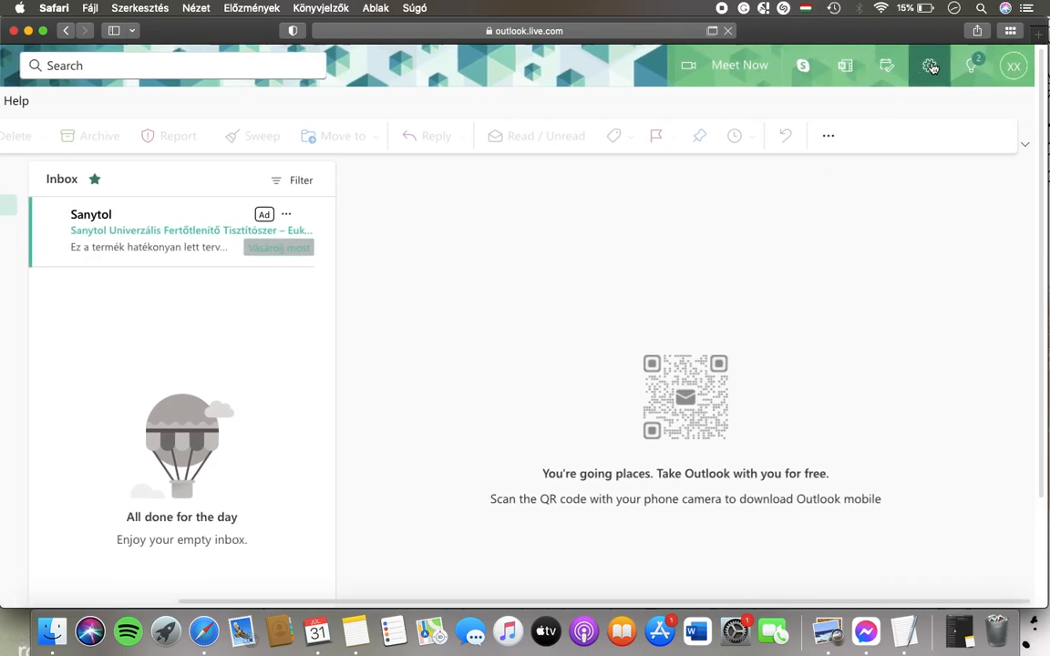
{"action": "left_click", "coordinate": [929, 66]}
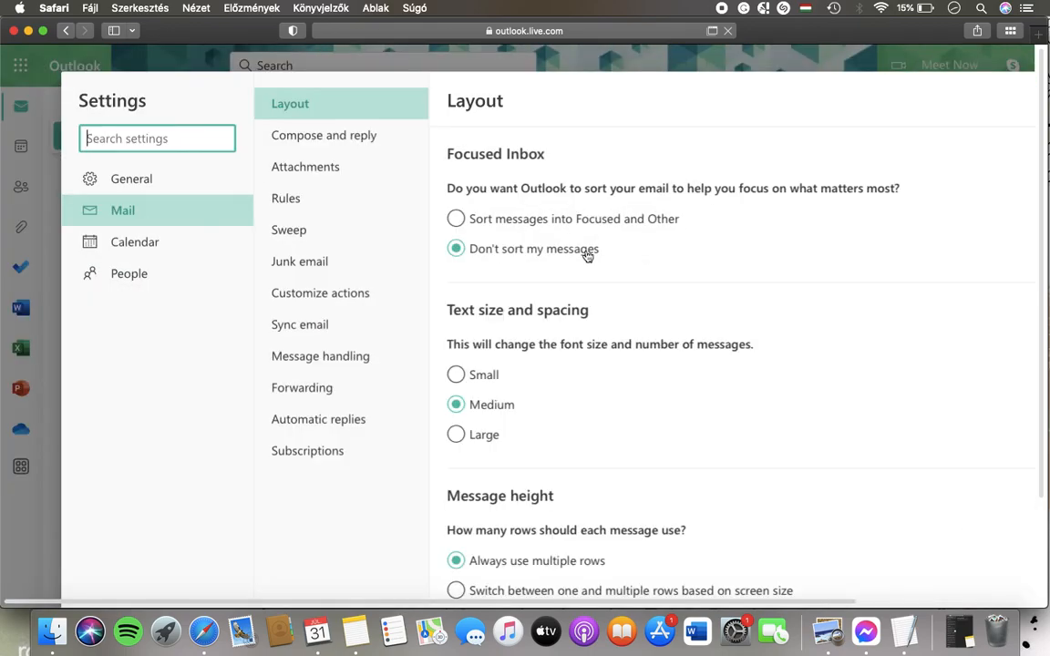
{"action": "mouse_move", "coordinate": [353, 201]}
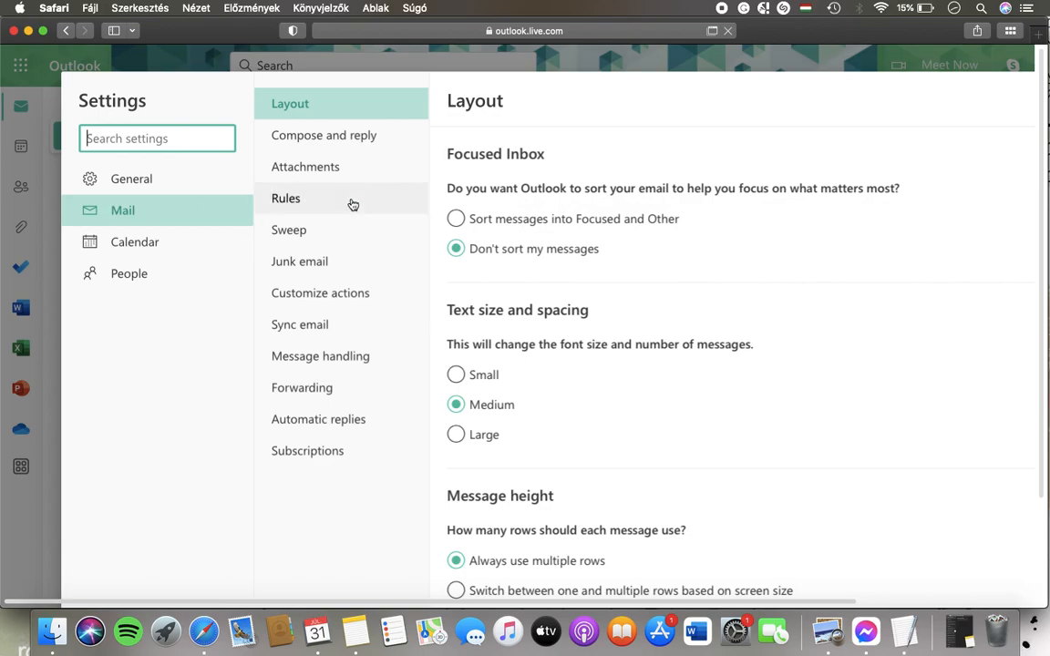
{"action": "left_click", "coordinate": [305, 167]}
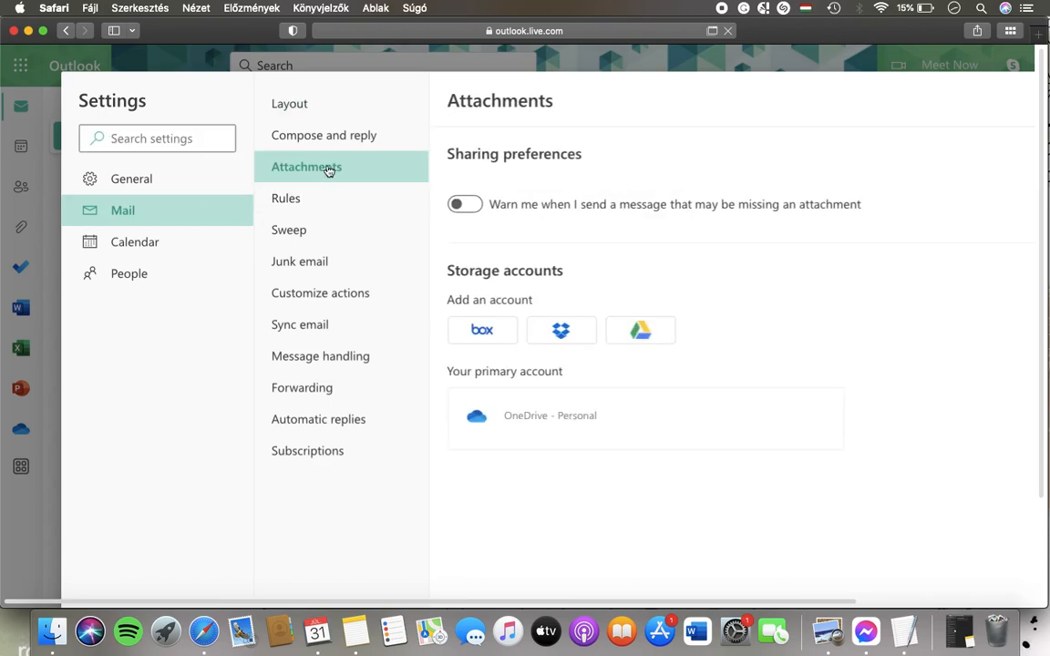
{"action": "mouse_move", "coordinate": [645, 218]}
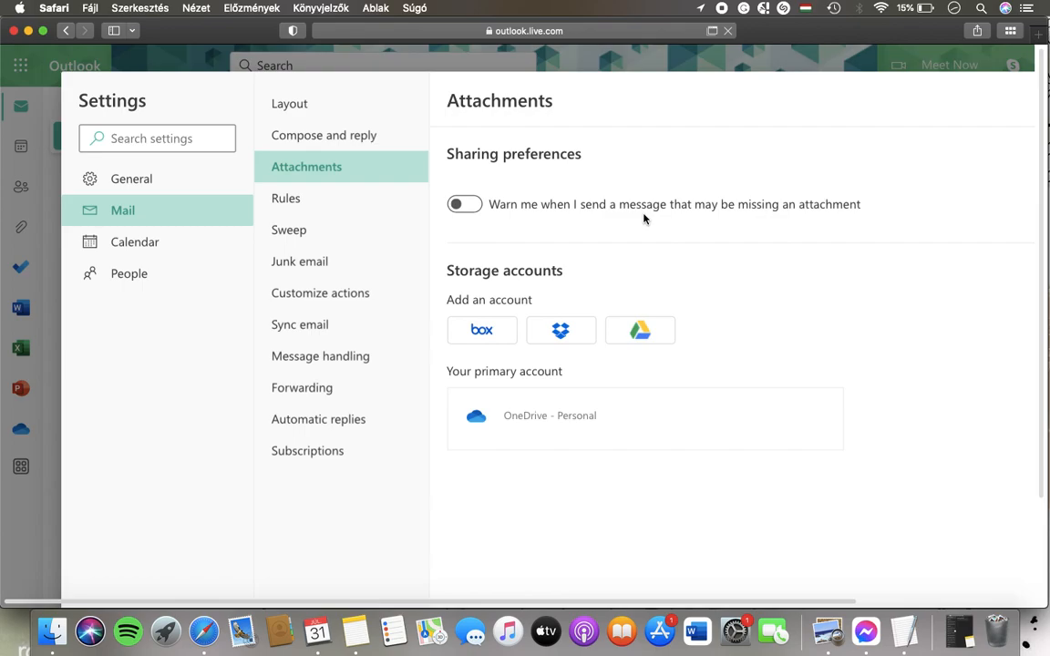
Switch on 'Warn me when I send a message that may be missing an attachment'
{"action": "left_click", "coordinate": [464, 203]}
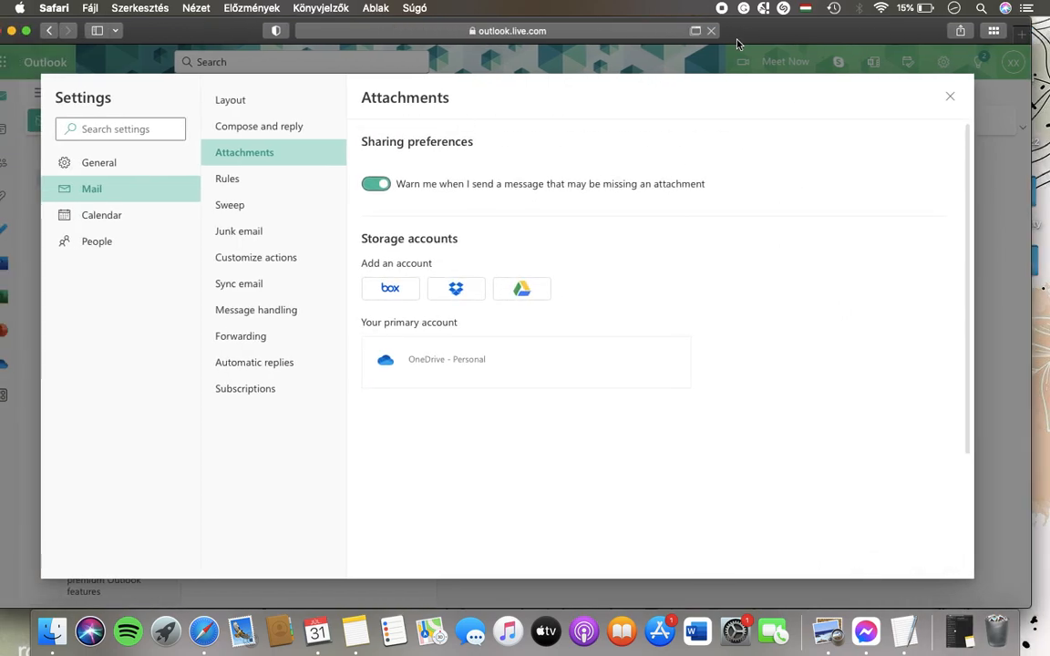
{"action": "mouse_move", "coordinate": [649, 389]}
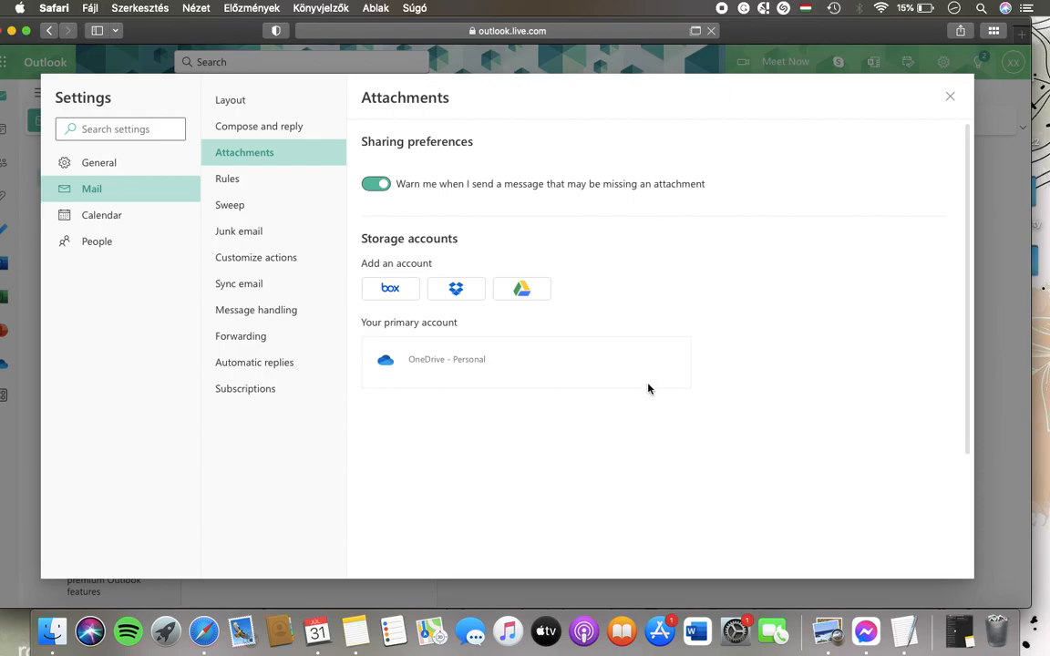